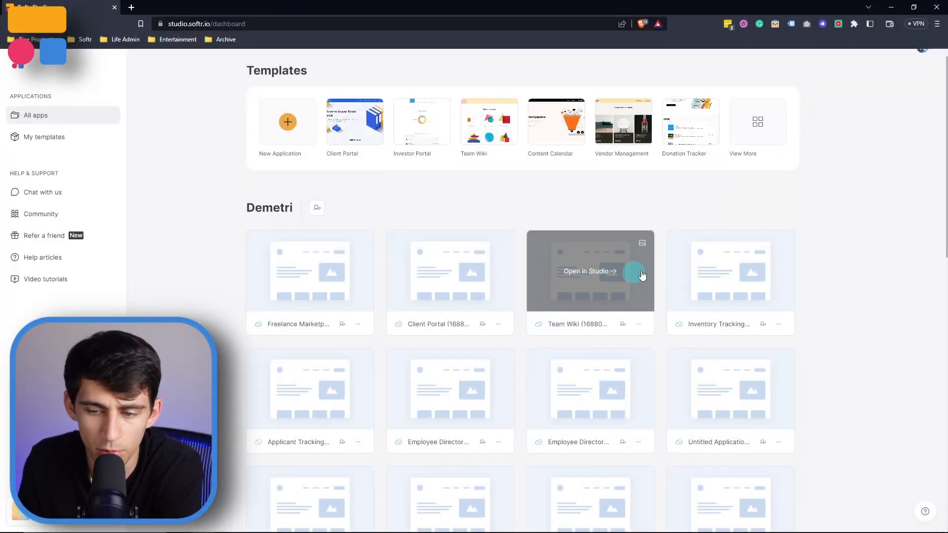
Step: Open the Employee Directory app and sign in as the Pat - Manager demo user
{"action": "left_click", "coordinate": [586, 271]}
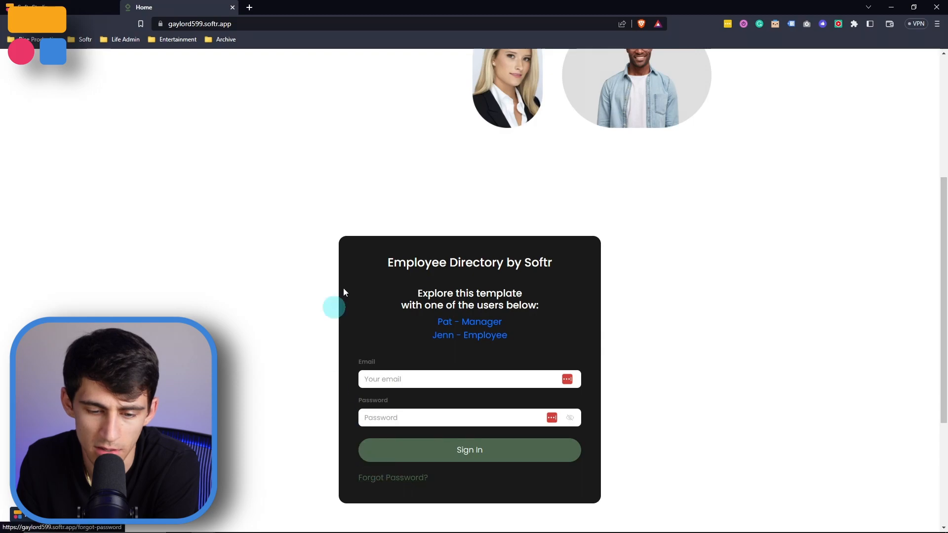
{"action": "scroll", "scroll_direction": "down", "scroll_amount": 3}
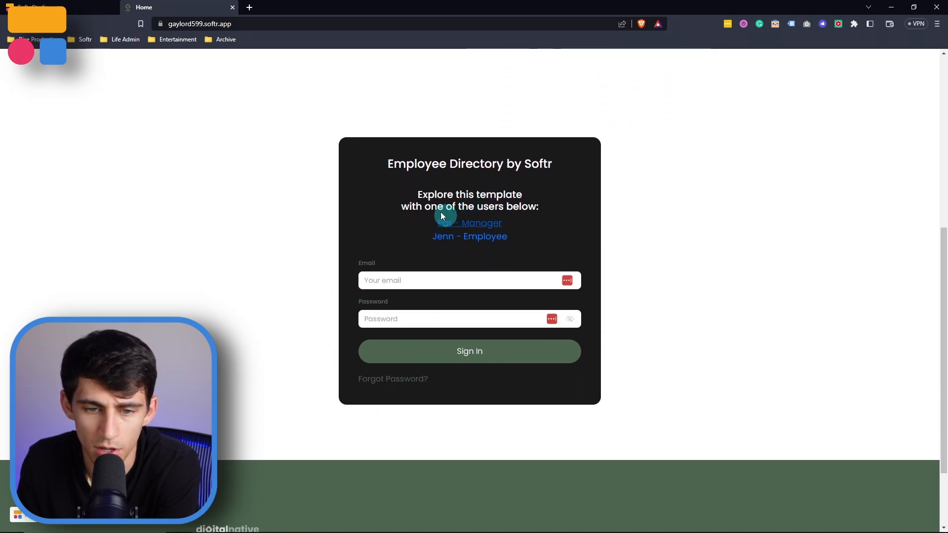
{"action": "mouse_move", "coordinate": [475, 230]}
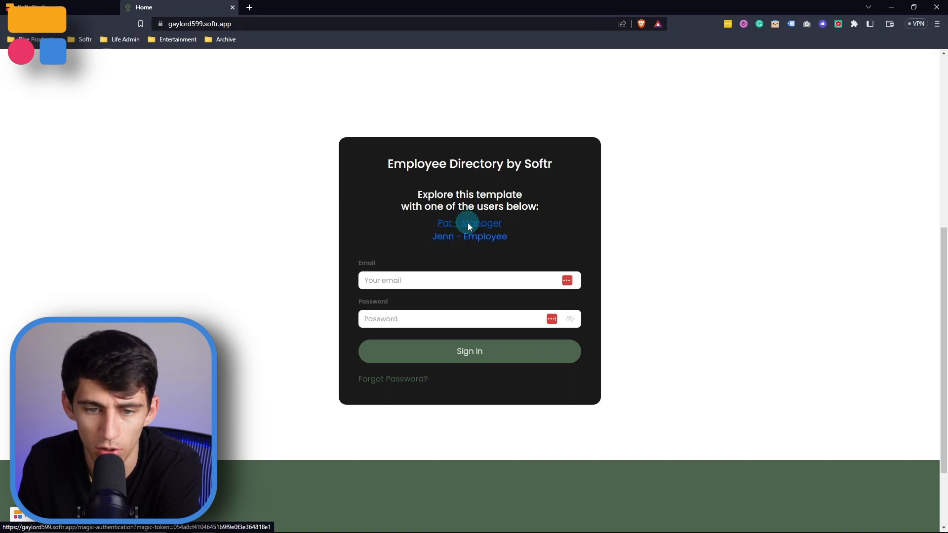
{"action": "left_click", "coordinate": [470, 222]}
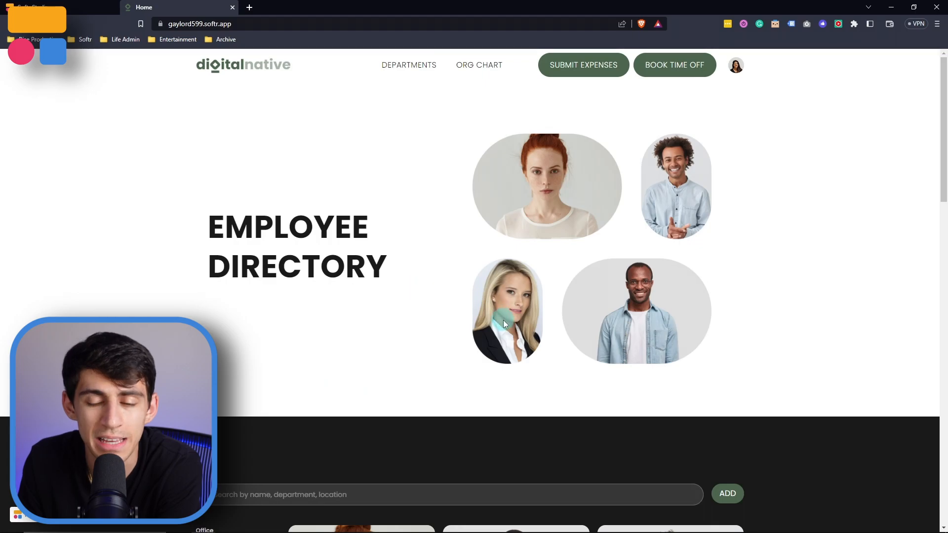
{"action": "mouse_move", "coordinate": [441, 311]}
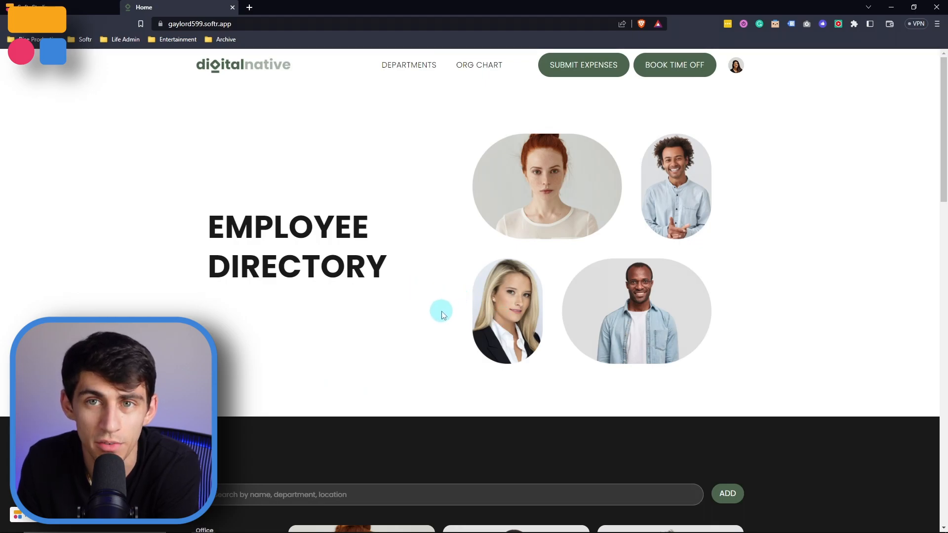
Step: Go back to the sign-in card and follow its 'Forgot Password?' link
{"action": "left_click", "coordinate": [736, 66]}
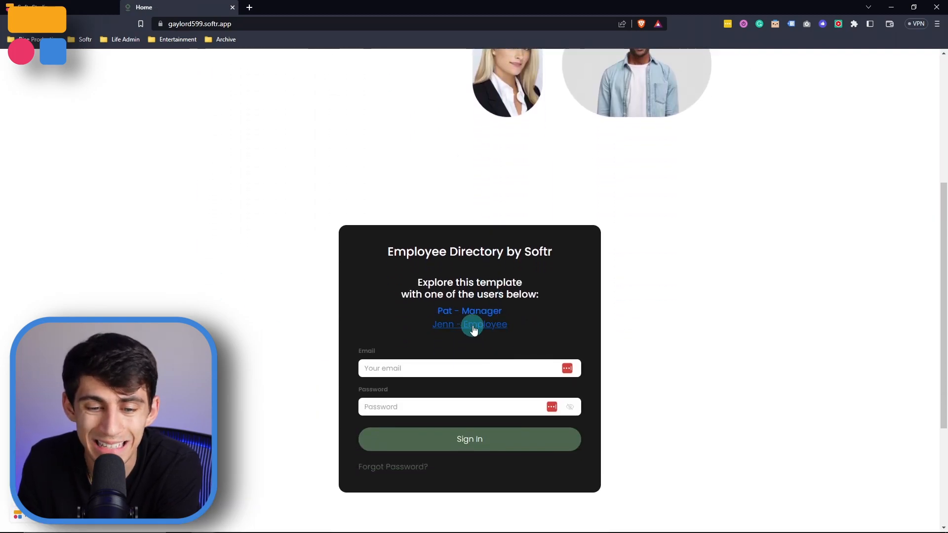
{"action": "left_click", "coordinate": [393, 467]}
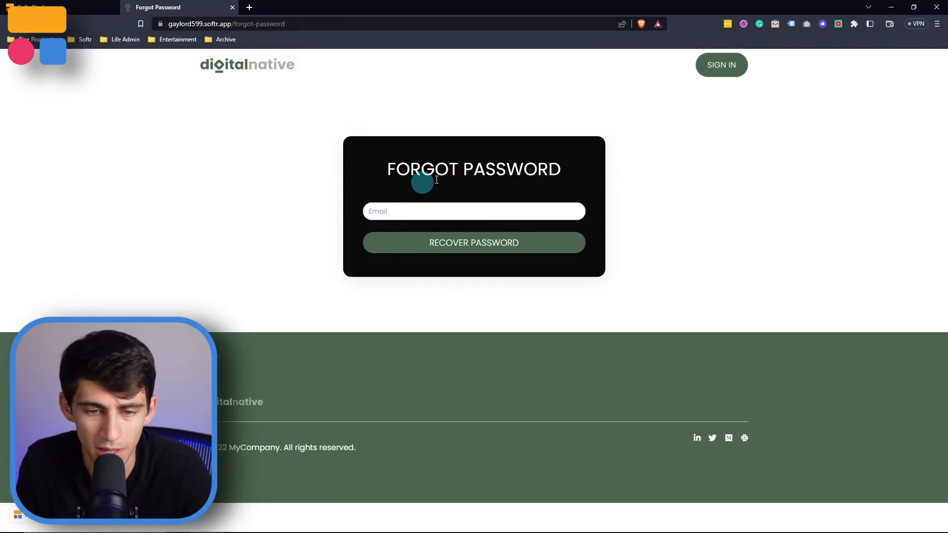
{"action": "mouse_move", "coordinate": [475, 230]}
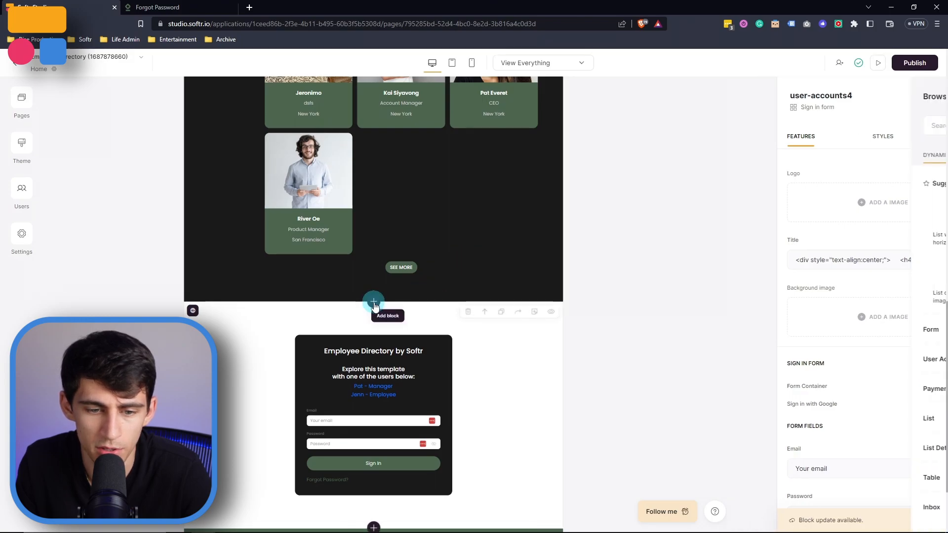
Step: Add a 'sign in' form block, toggling its Forgot Password link off and on
{"action": "left_click", "coordinate": [373, 301]}
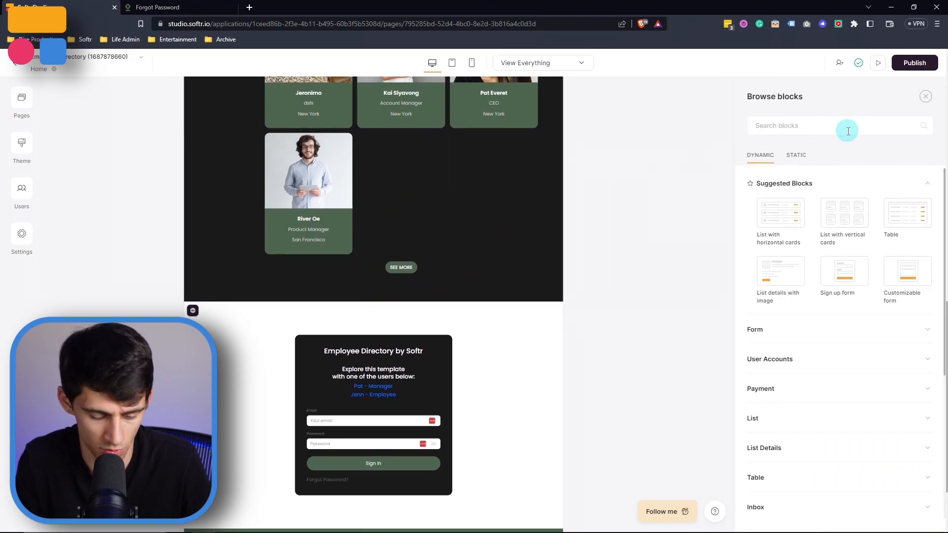
{"action": "type", "text": "sign in"}
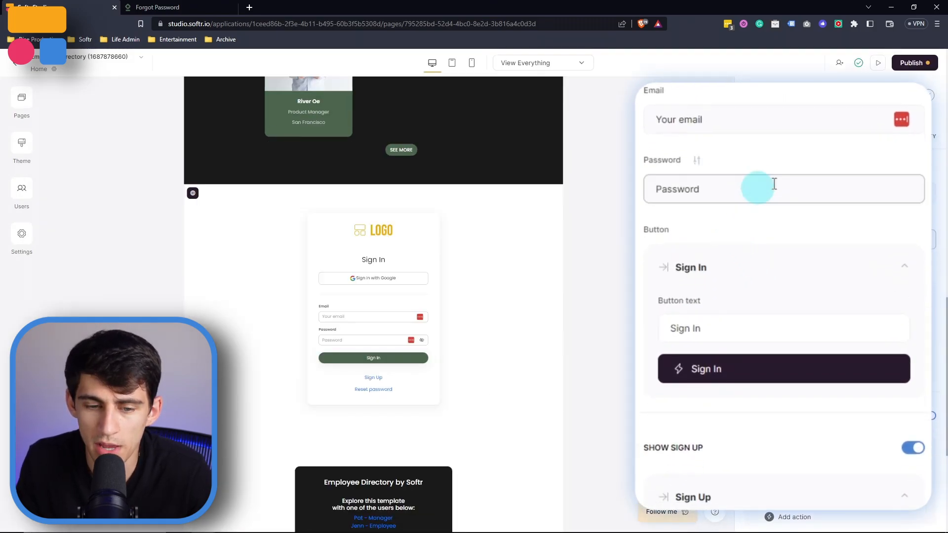
{"action": "scroll", "scroll_direction": "down", "scroll_amount": 3}
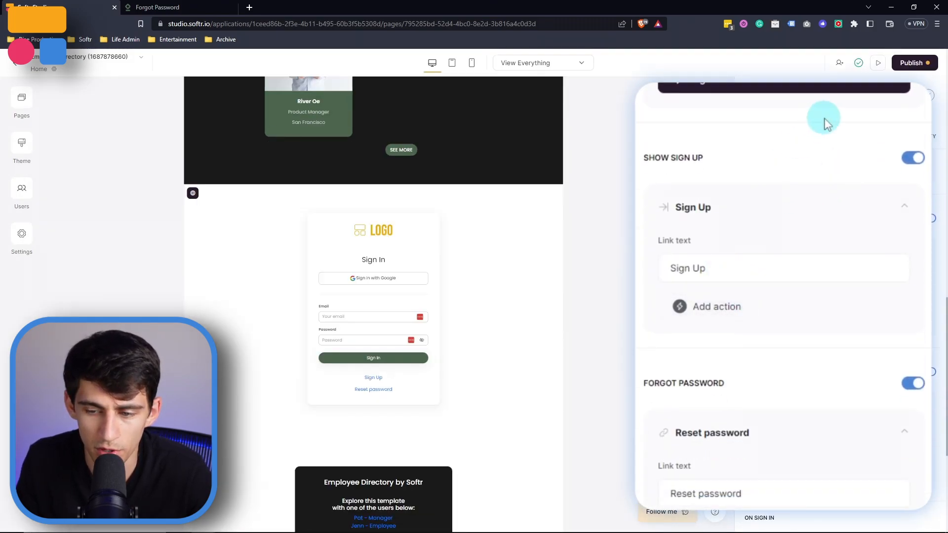
{"action": "scroll", "scroll_direction": "down", "scroll_amount": 3}
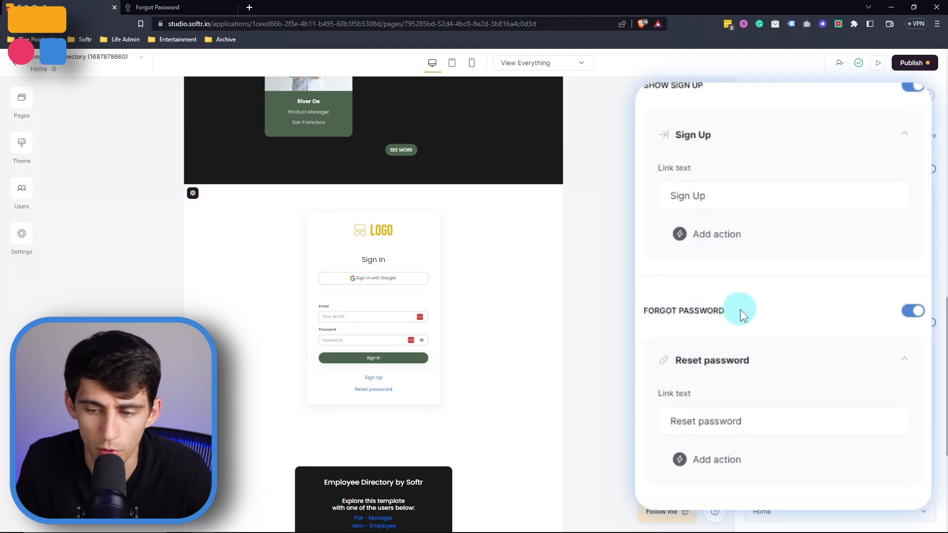
{"action": "left_click", "coordinate": [912, 310]}
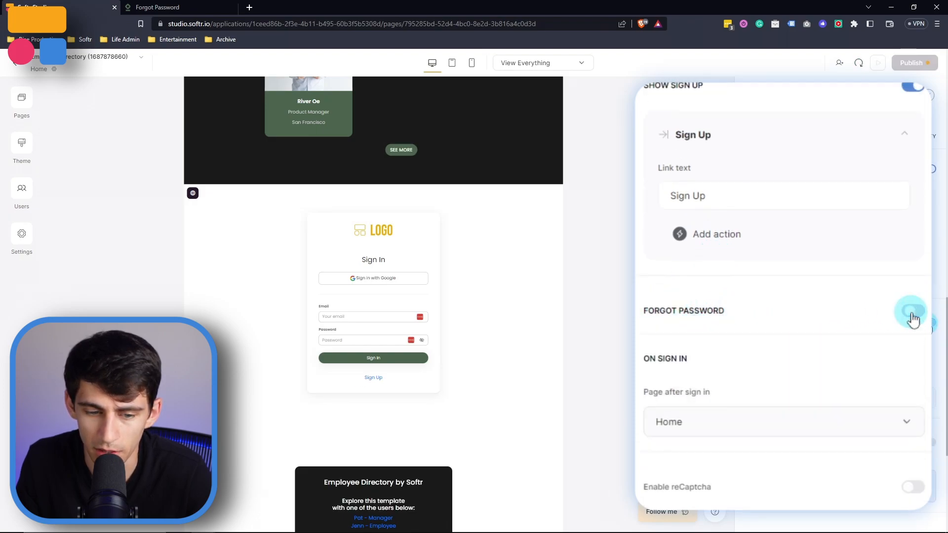
{"action": "left_click", "coordinate": [912, 321]}
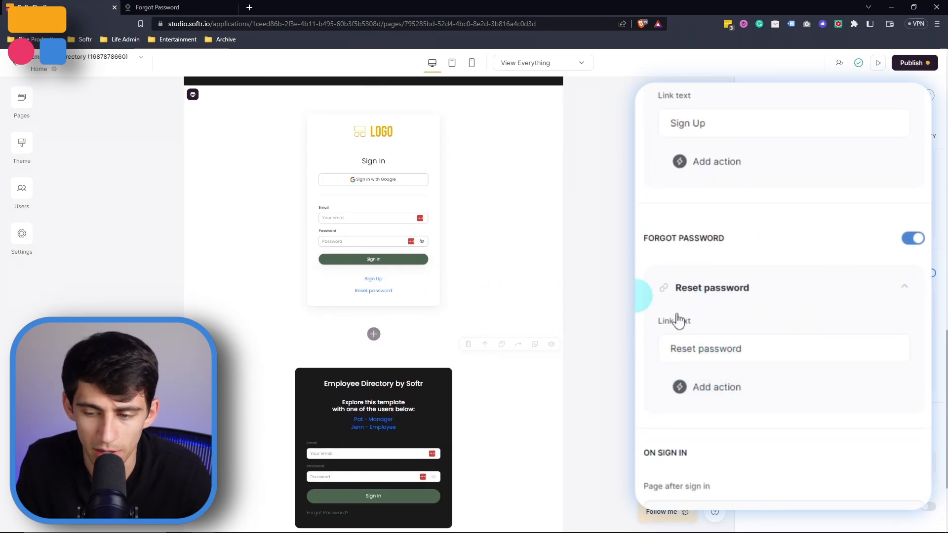
Step: Set the reset password link's action to Open page: Forgot Password
{"action": "left_click", "coordinate": [716, 387]}
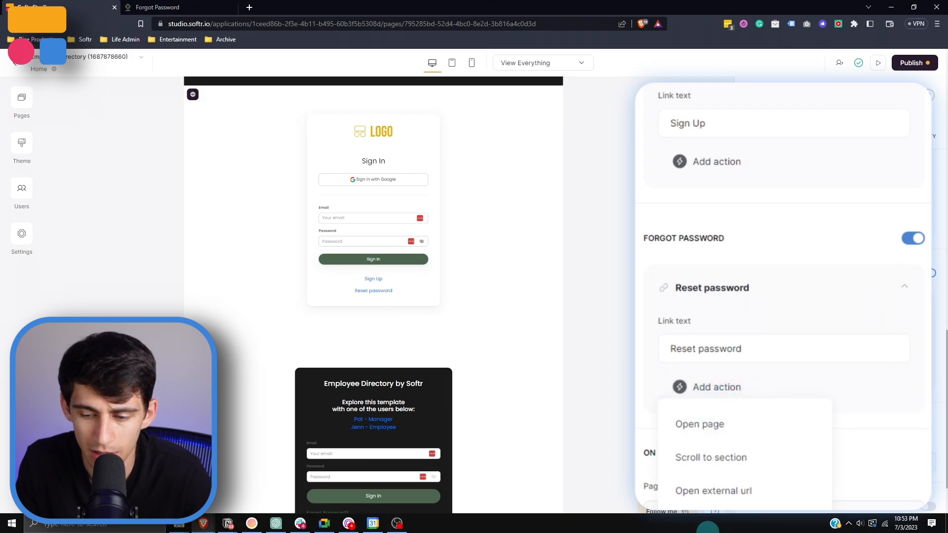
{"action": "left_click", "coordinate": [699, 424]}
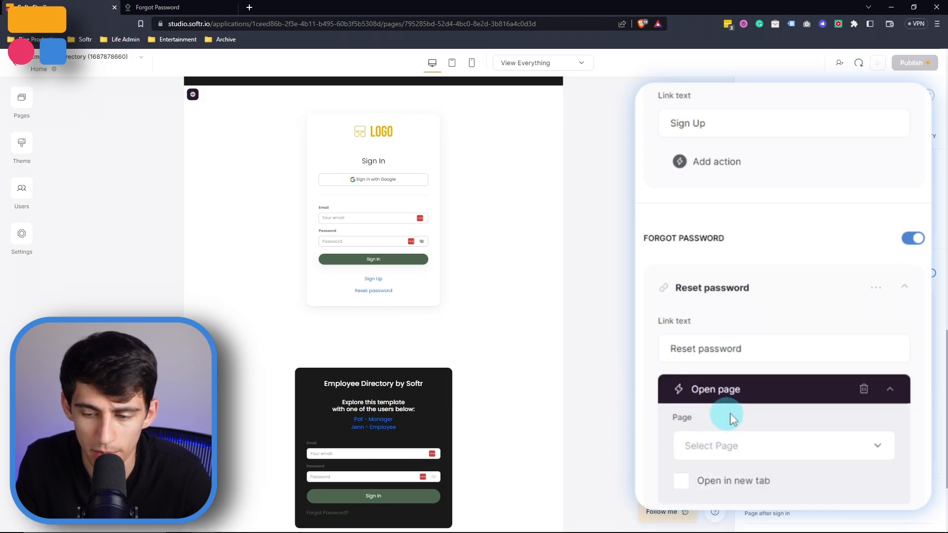
{"action": "left_click", "coordinate": [783, 445]}
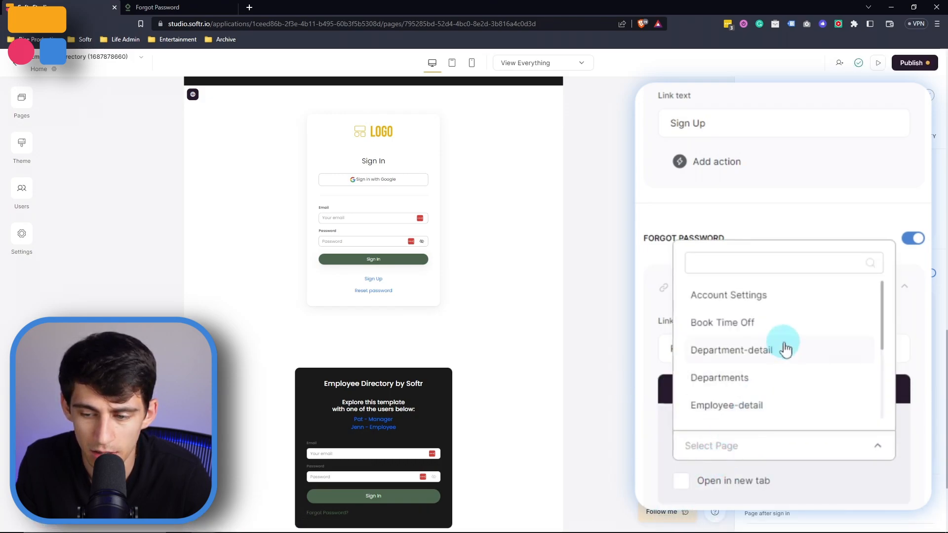
{"action": "scroll", "scroll_direction": "down", "scroll_amount": 3}
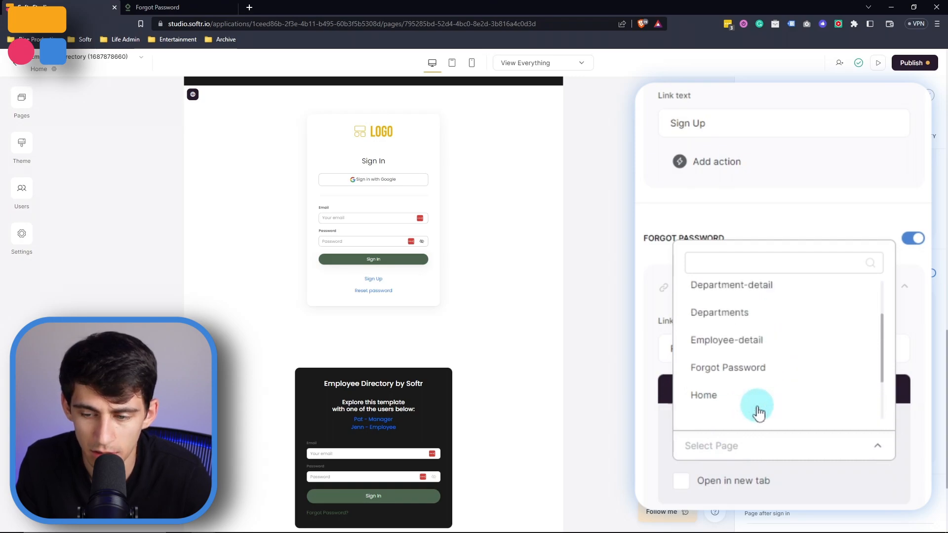
{"action": "left_click", "coordinate": [728, 367]}
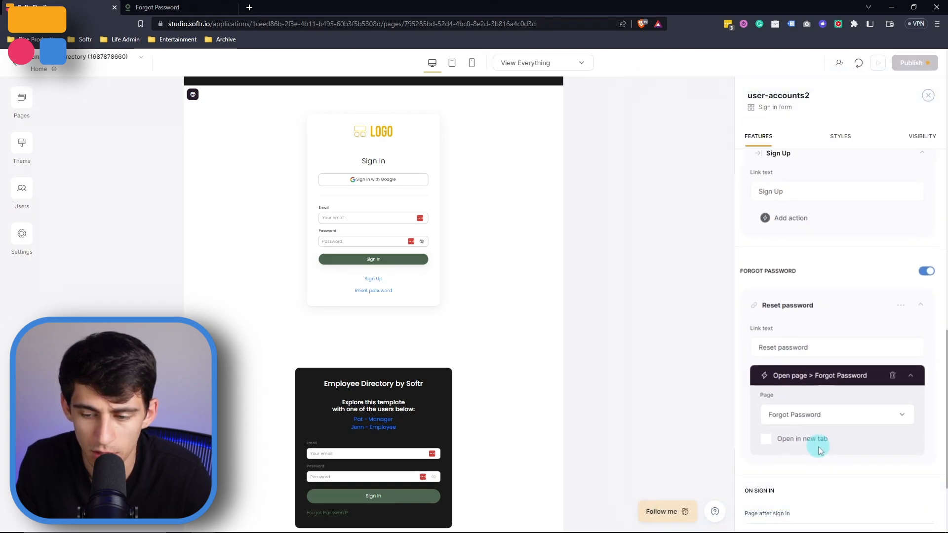
{"action": "left_click", "coordinate": [21, 98]}
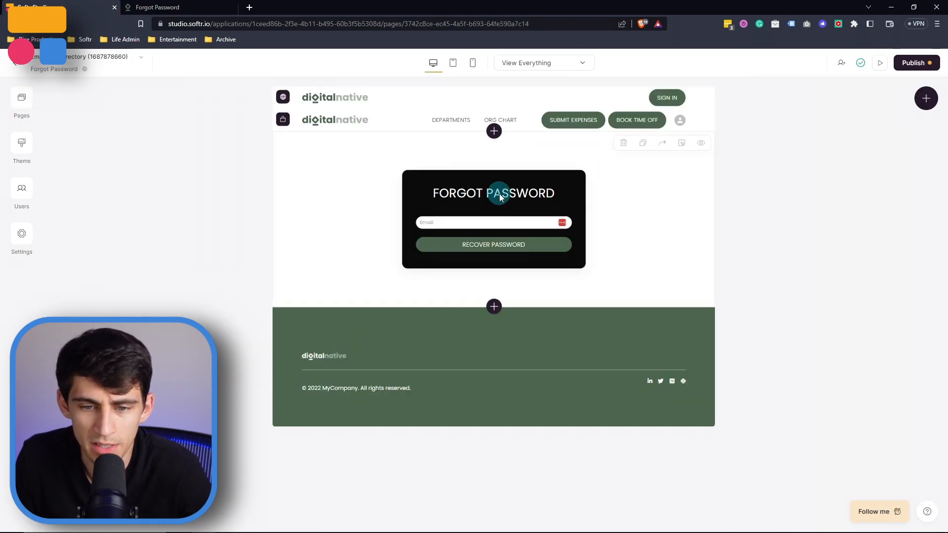
Step: Select the Forgot Password page's form block and scroll its Features panel
{"action": "left_click", "coordinate": [494, 193]}
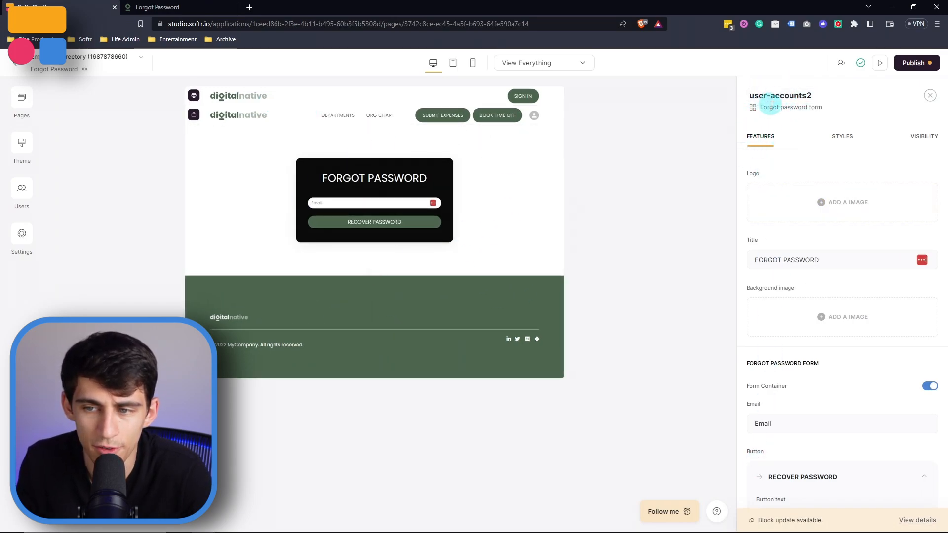
{"action": "scroll", "scroll_direction": "down", "scroll_amount": 3}
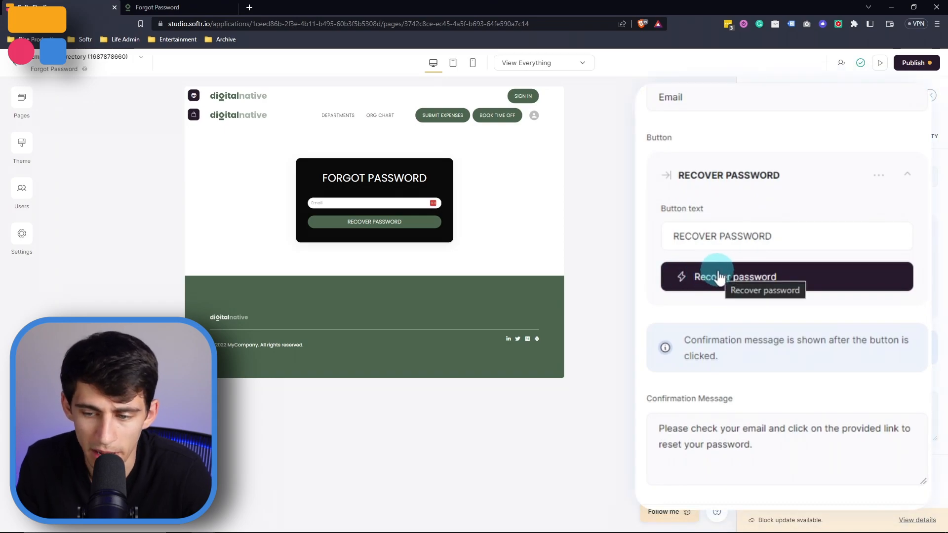
{"action": "left_click", "coordinate": [806, 450]}
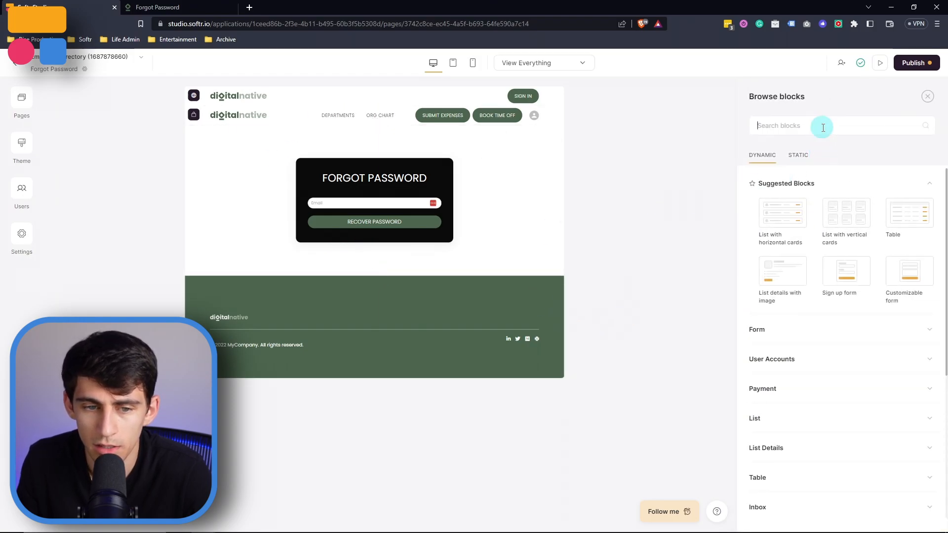
Step: Search 'password', add the Forgot password form block, and review its confirmation message
{"action": "type", "text": "forget"}
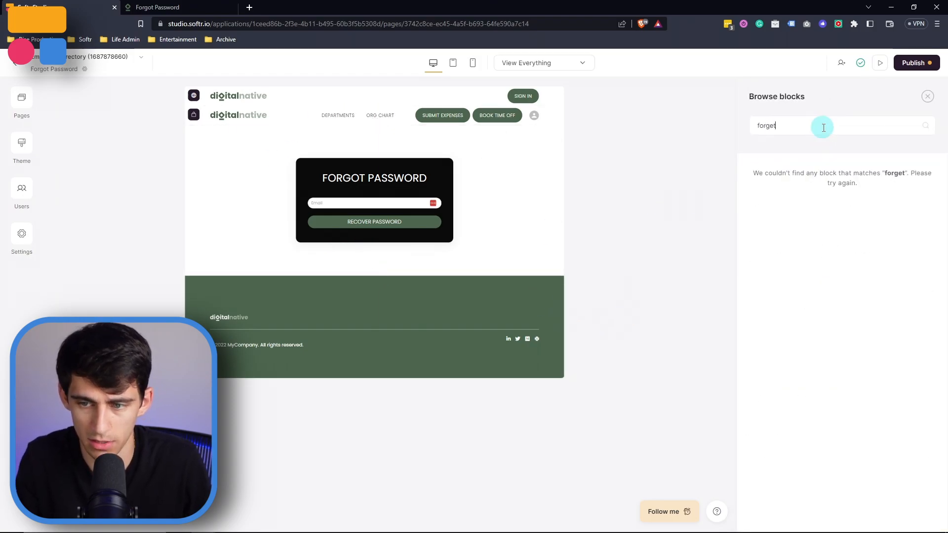
{"action": "type", "text": "password"}
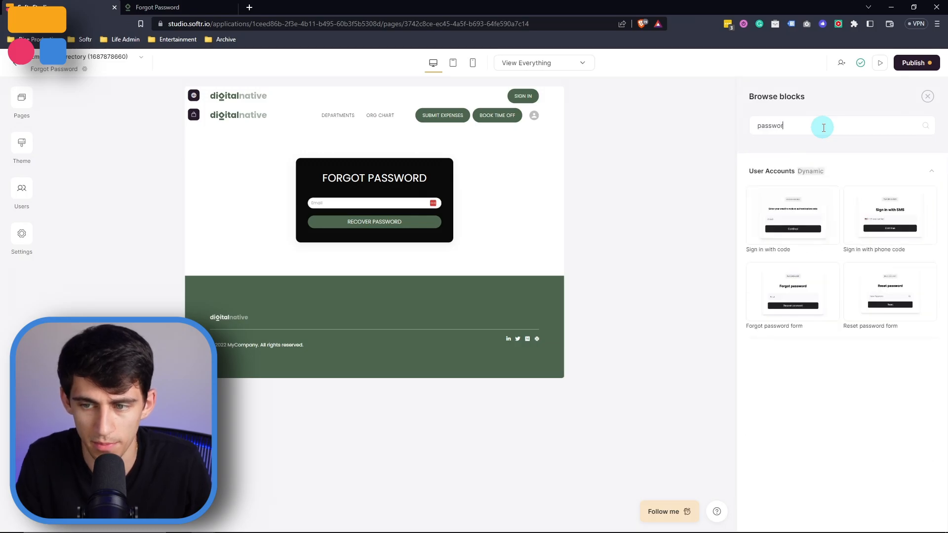
{"action": "mouse_move", "coordinate": [793, 289]}
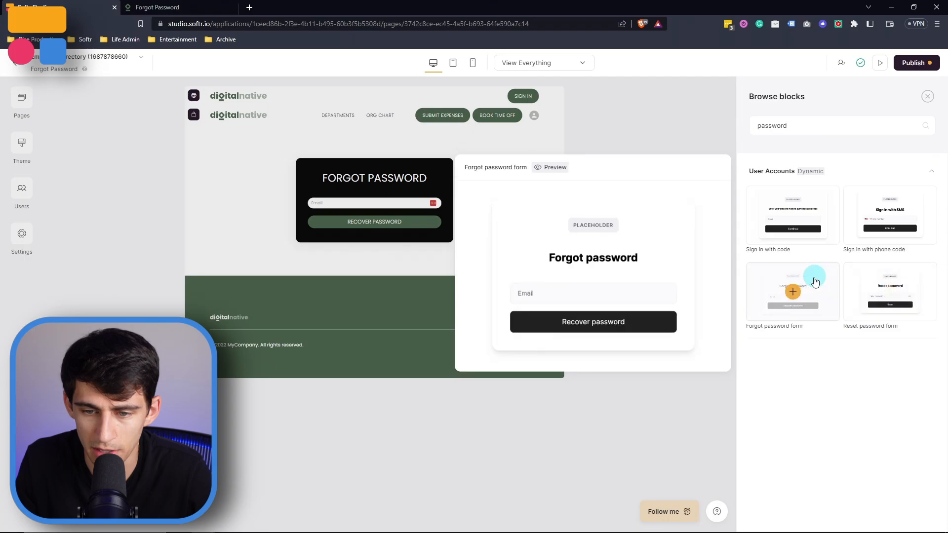
{"action": "left_click", "coordinate": [792, 292]}
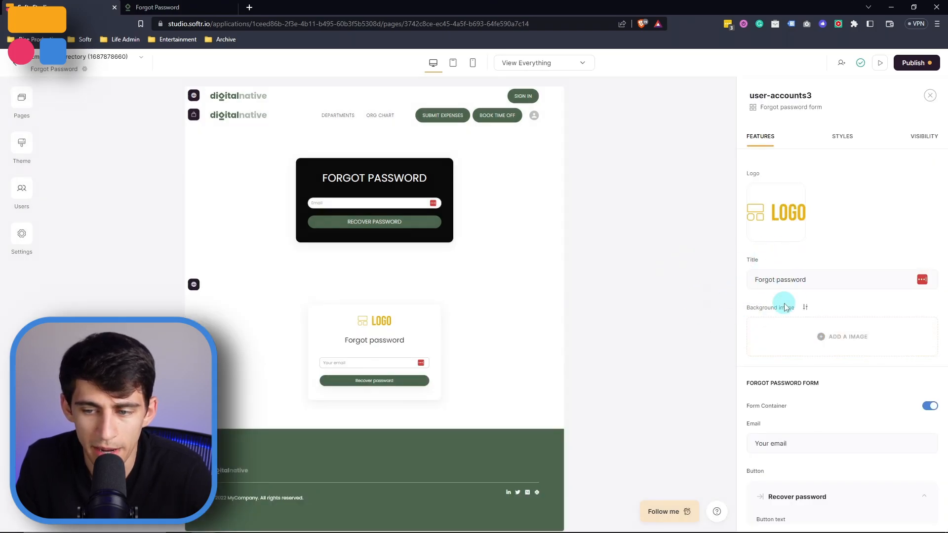
{"action": "scroll", "scroll_direction": "down", "scroll_amount": 3}
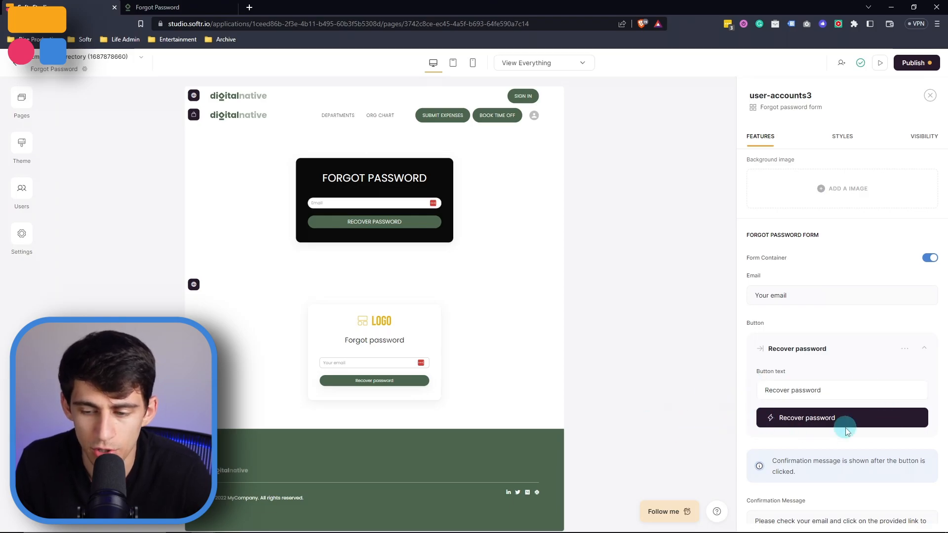
{"action": "scroll", "scroll_direction": "down", "scroll_amount": 3}
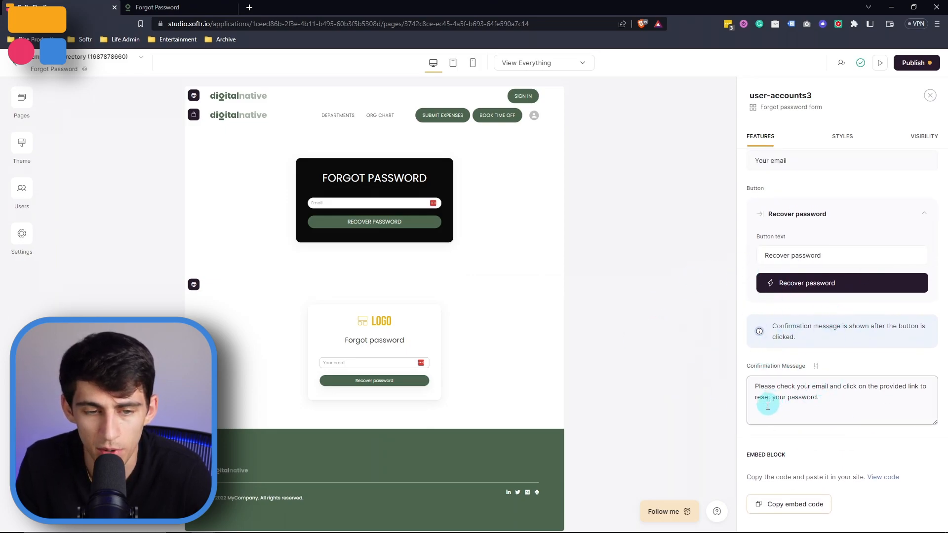
{"action": "left_click", "coordinate": [880, 63]}
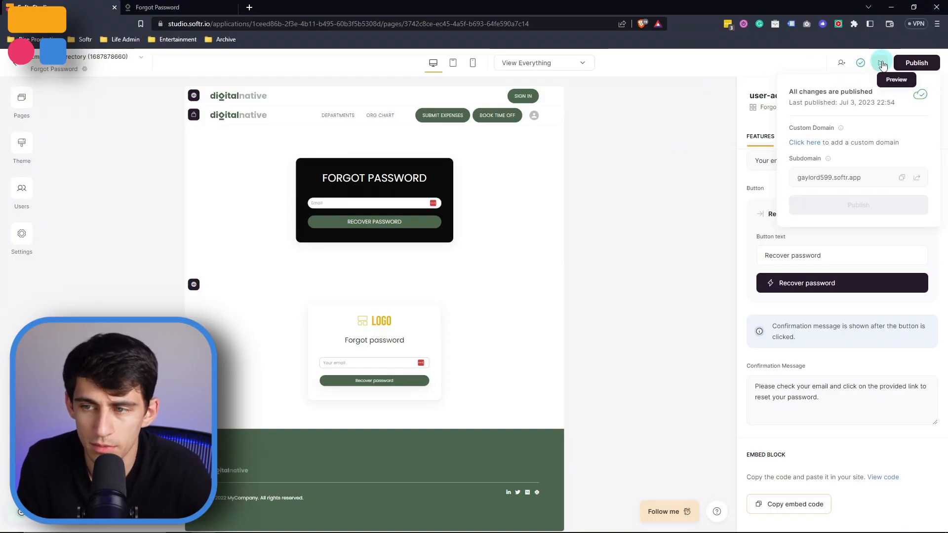
Step: In the preview, request a password reset for demetri@s via the new form
{"action": "left_click", "coordinate": [882, 63]}
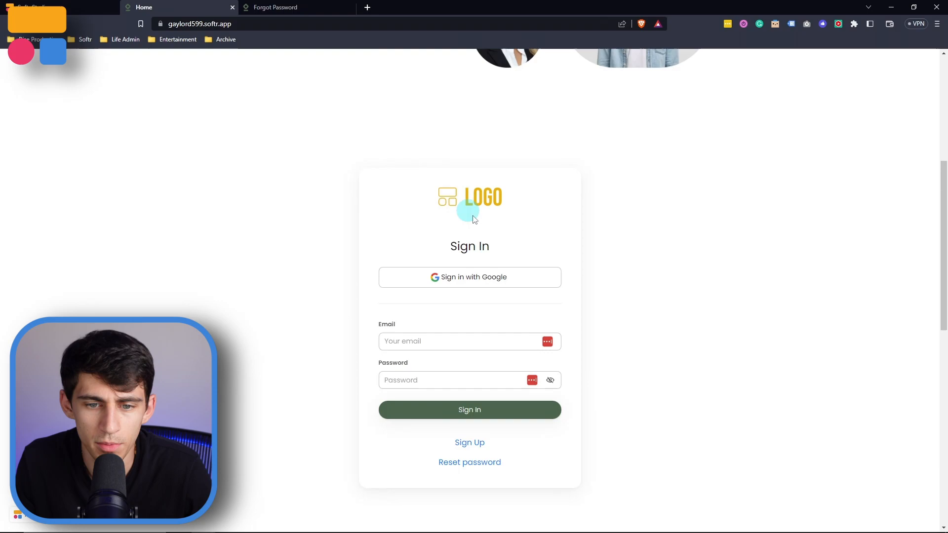
{"action": "left_click", "coordinate": [470, 462]}
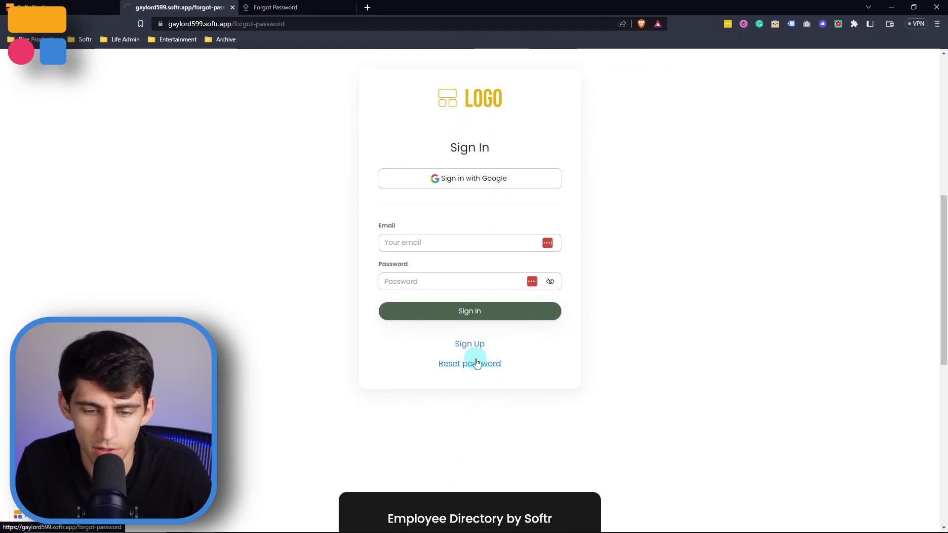
{"action": "left_click", "coordinate": [469, 363]}
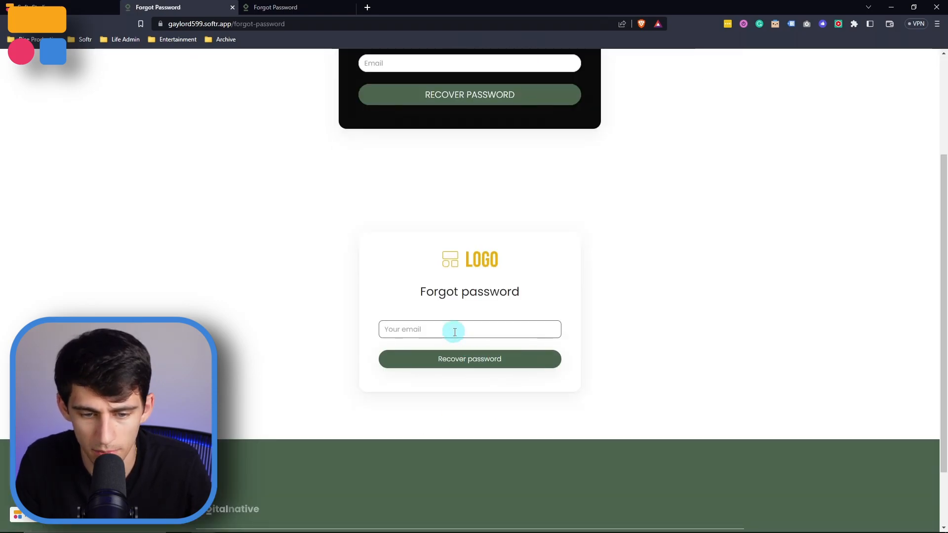
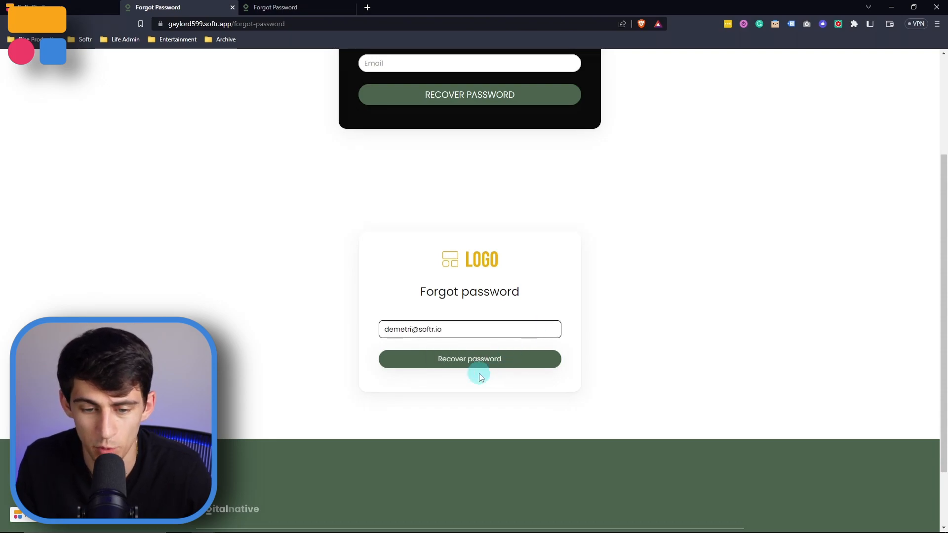
{"action": "left_click", "coordinate": [469, 359]}
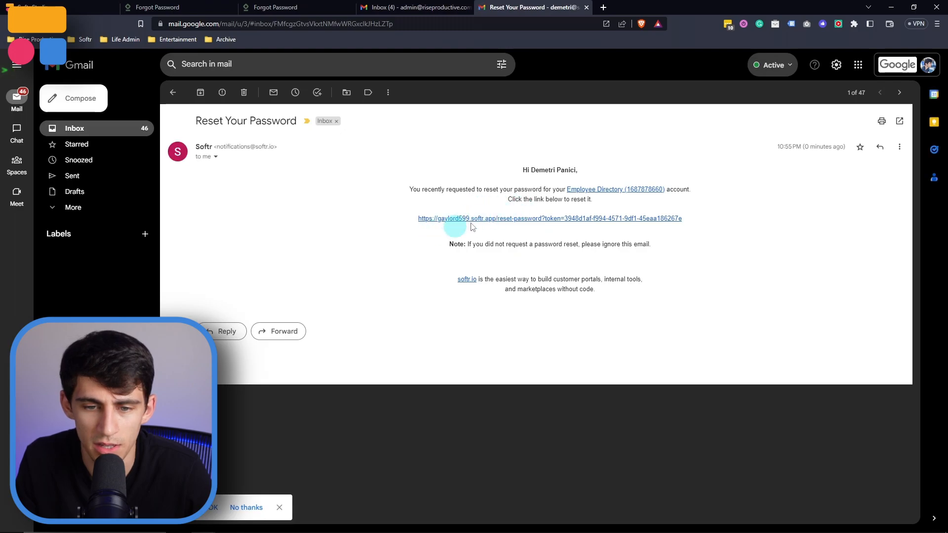
{"action": "mouse_move", "coordinate": [528, 221]}
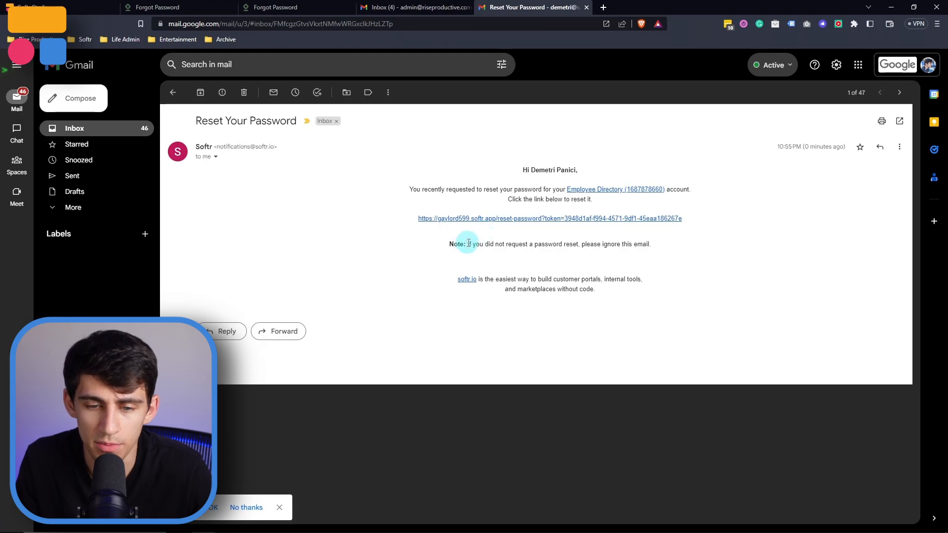
Step: Highlight the email's ignore-unrequested-resets note and follow the reset link
{"action": "left_click_drag", "start_coordinate": [468, 243], "coordinate": [649, 244]}
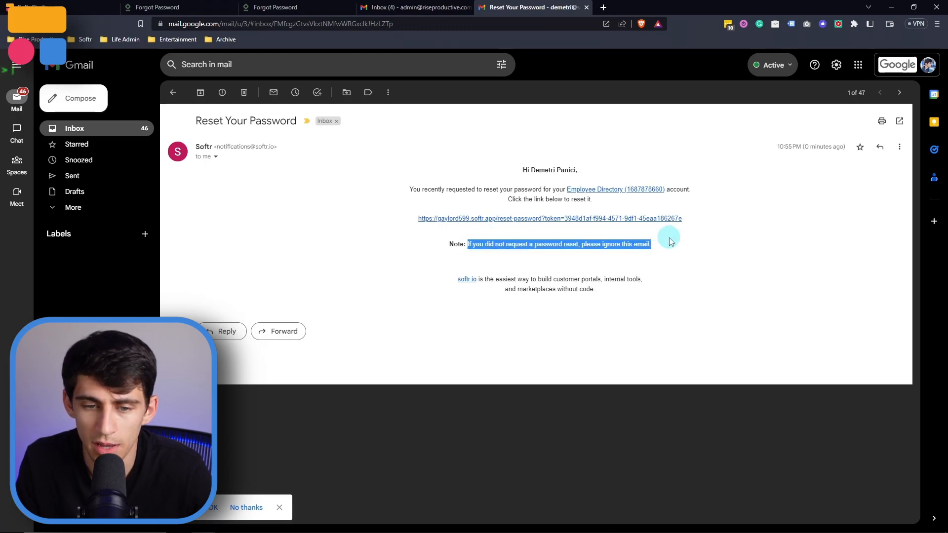
{"action": "left_click", "coordinate": [550, 219]}
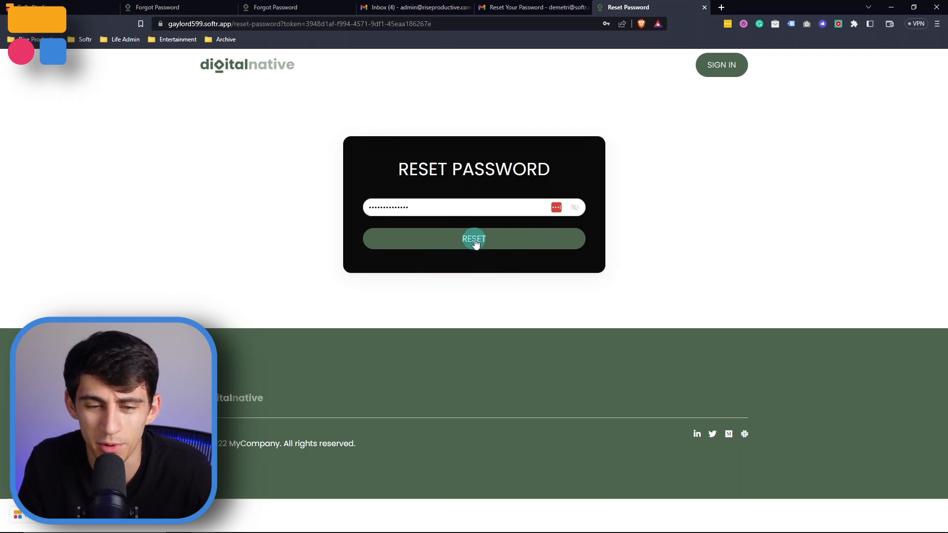
Step: Submit the new password, then sign in as demetri@ with it
{"action": "left_click", "coordinate": [474, 238]}
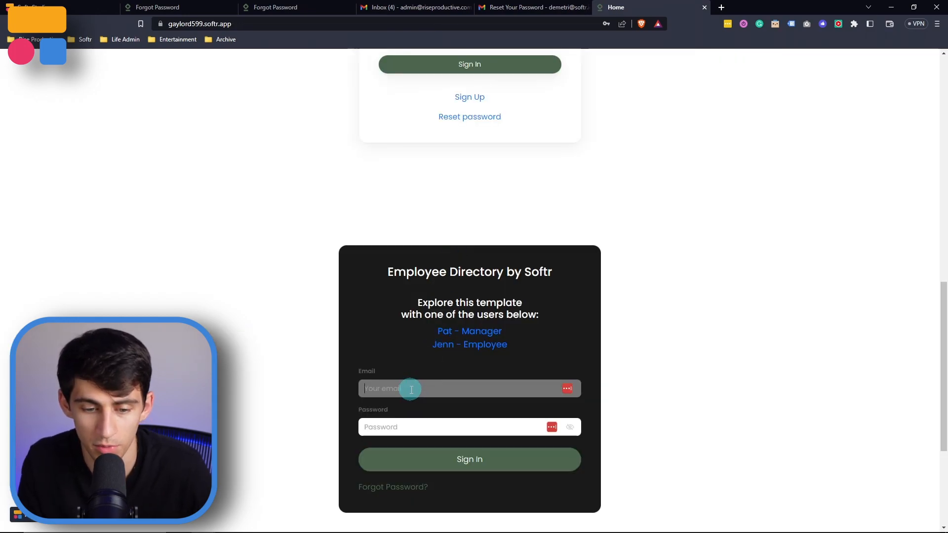
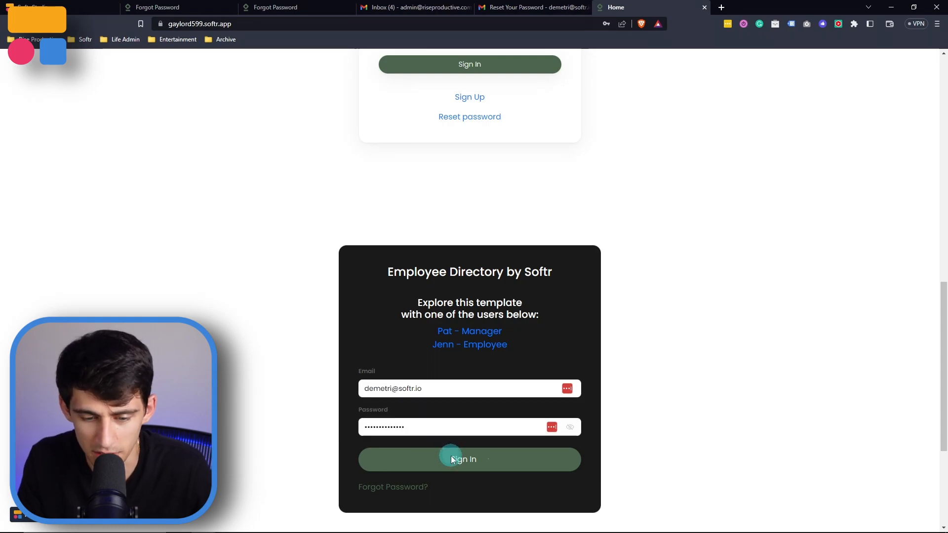
{"action": "left_click", "coordinate": [450, 459]}
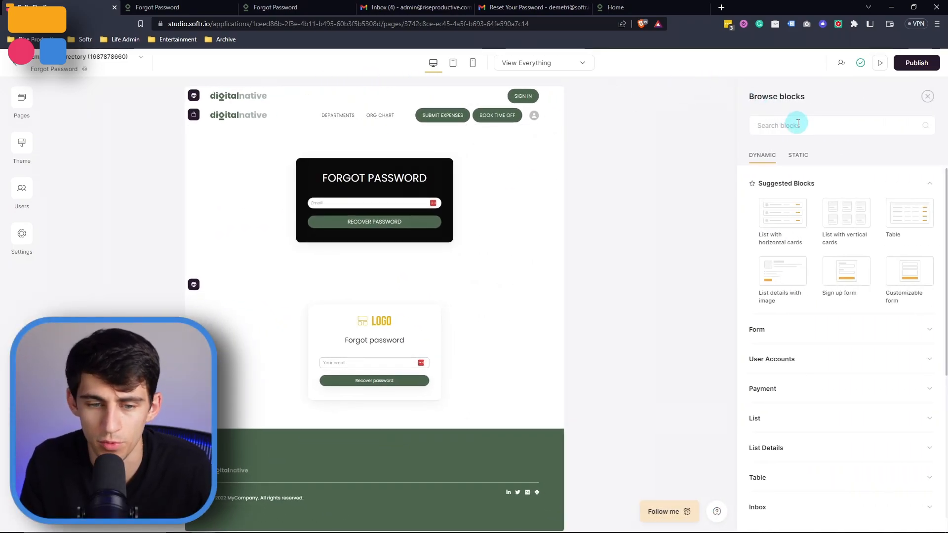
Step: Search blocks for 'pass' and open the original forgot password block's settings
{"action": "type", "text": "pass"}
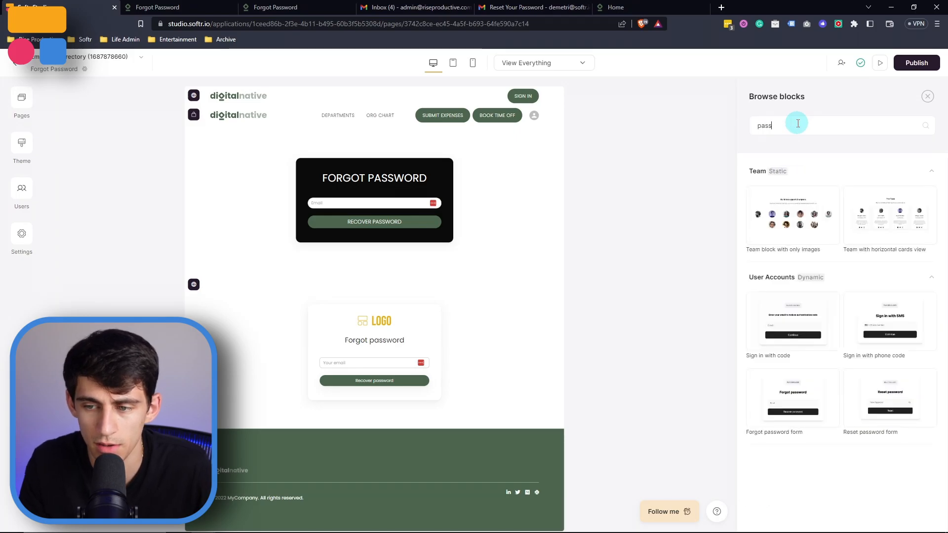
{"action": "left_click", "coordinate": [890, 398]}
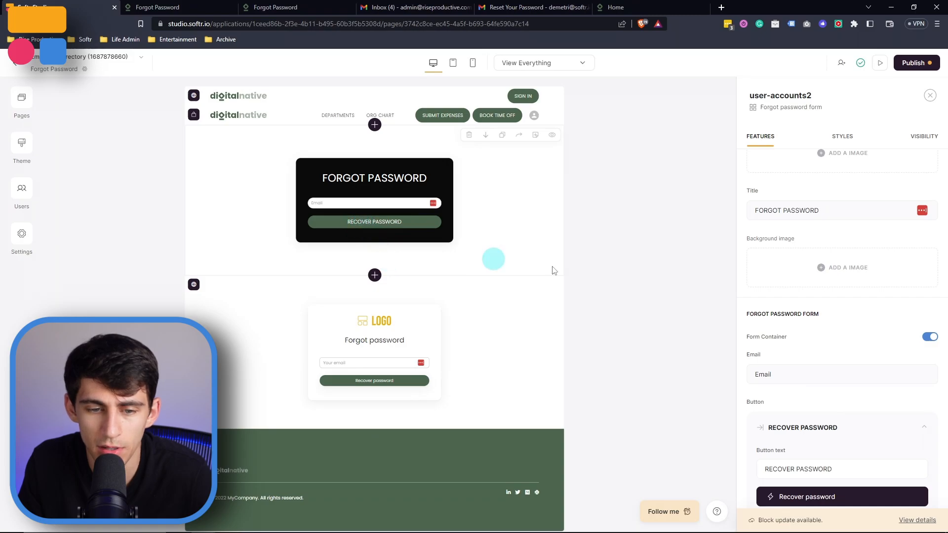
{"action": "scroll", "scroll_direction": "down", "scroll_amount": 3}
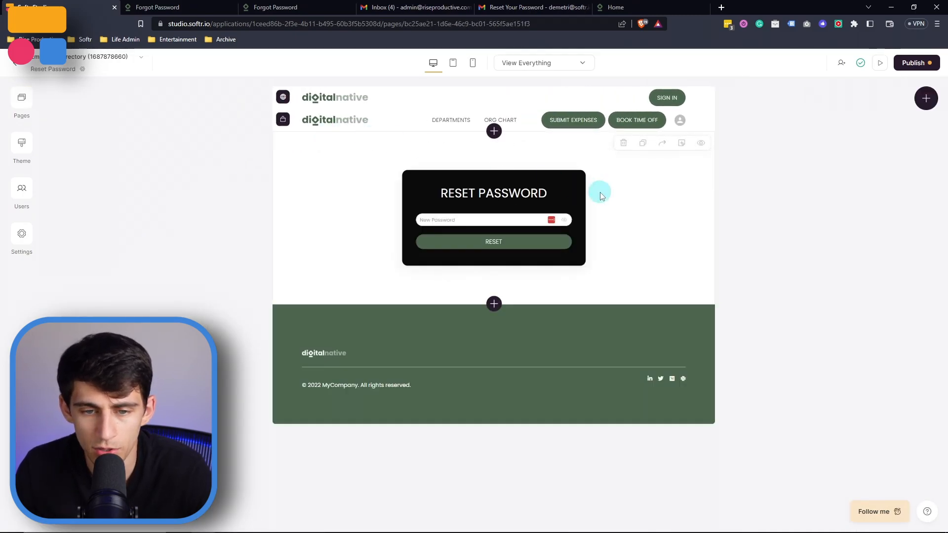
Step: Add a second 'Reset password' form block below the original, then show the app's Pages list
{"action": "left_click", "coordinate": [494, 242]}
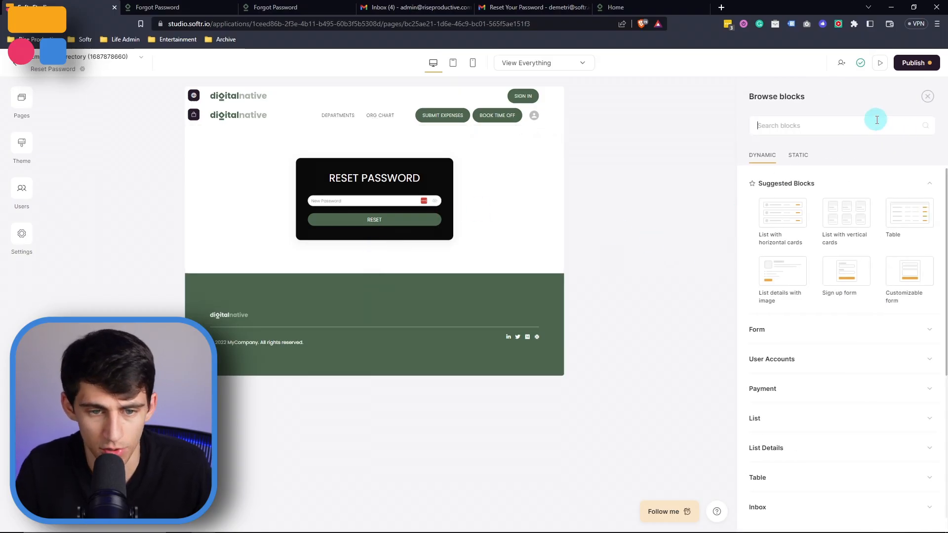
{"action": "type", "text": "reset"}
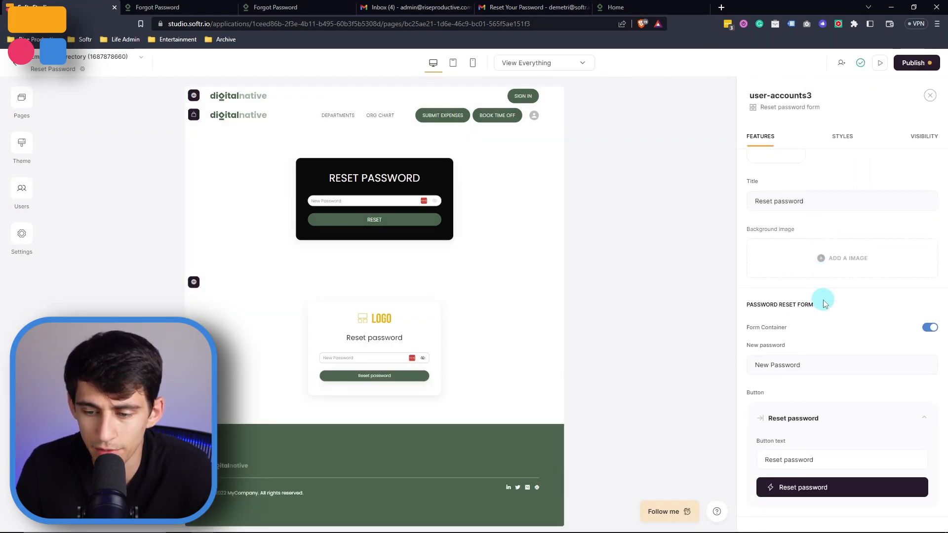
{"action": "scroll", "scroll_direction": "down", "scroll_amount": 3}
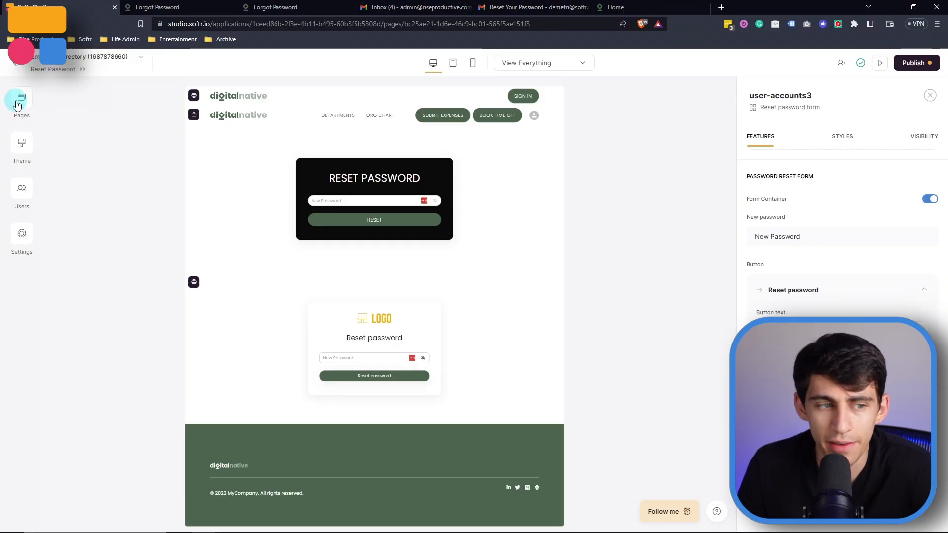
{"action": "left_click", "coordinate": [21, 98]}
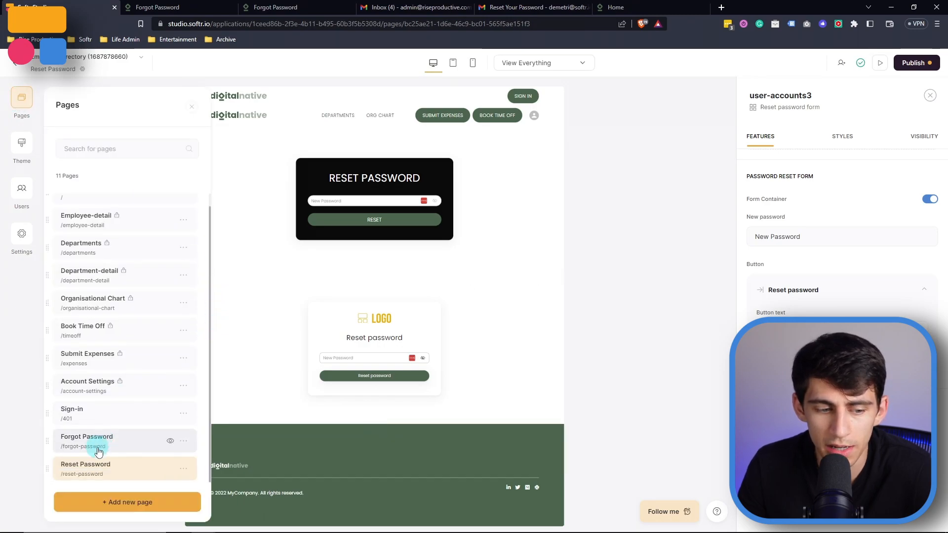